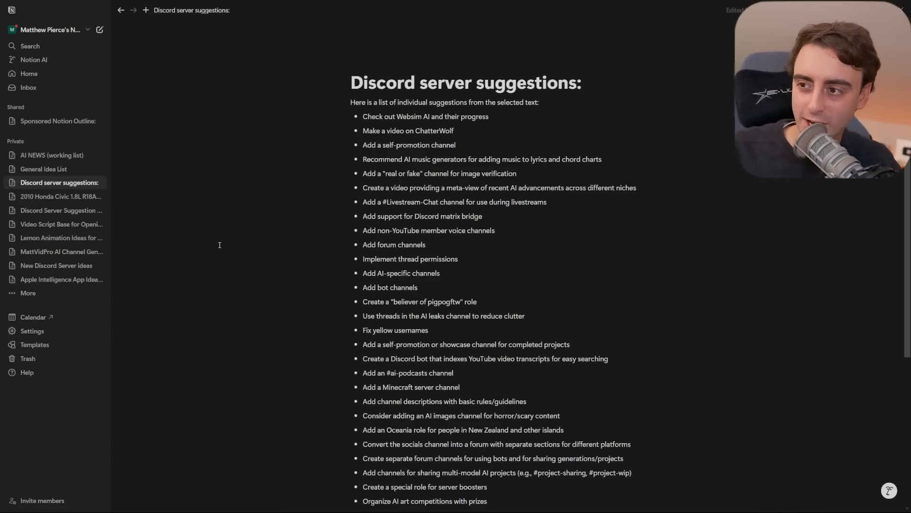
Open Notion AI from the sidebar to show the chat home and suggested prompts.
click(34, 59)
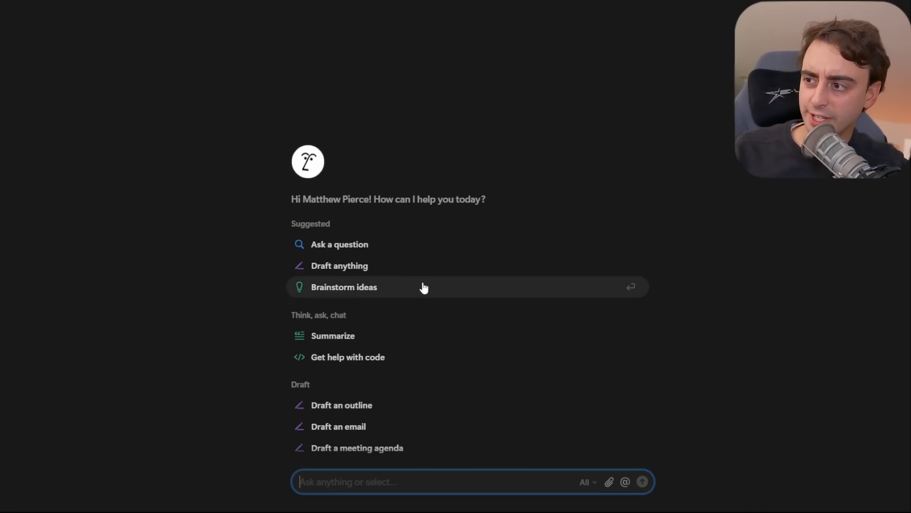
Scroll the Notion AI suggestions to start an 'Ask a question' chat.
scroll(down, 3)
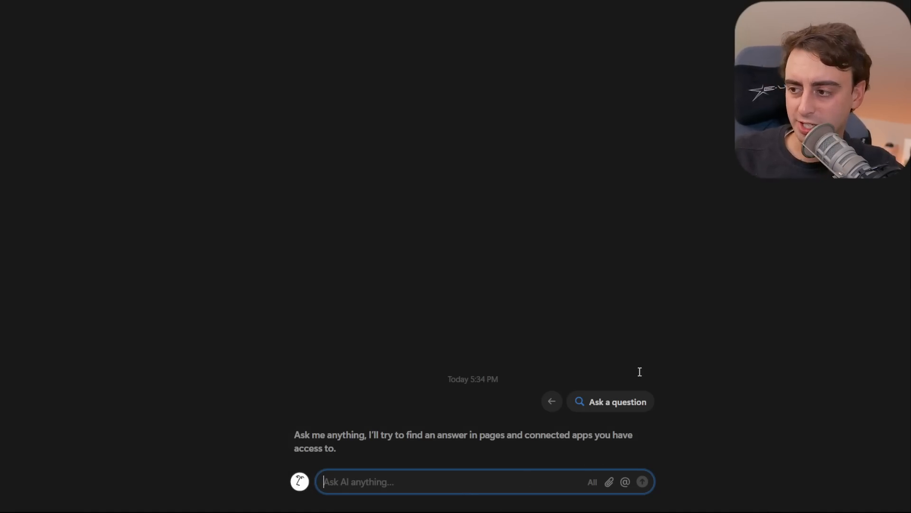
text(What is the aver)
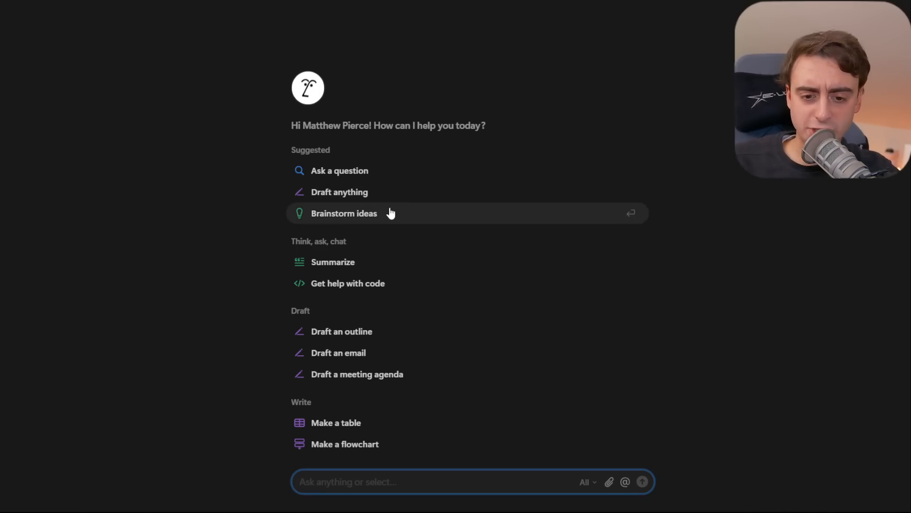
mouse_move(417, 193)
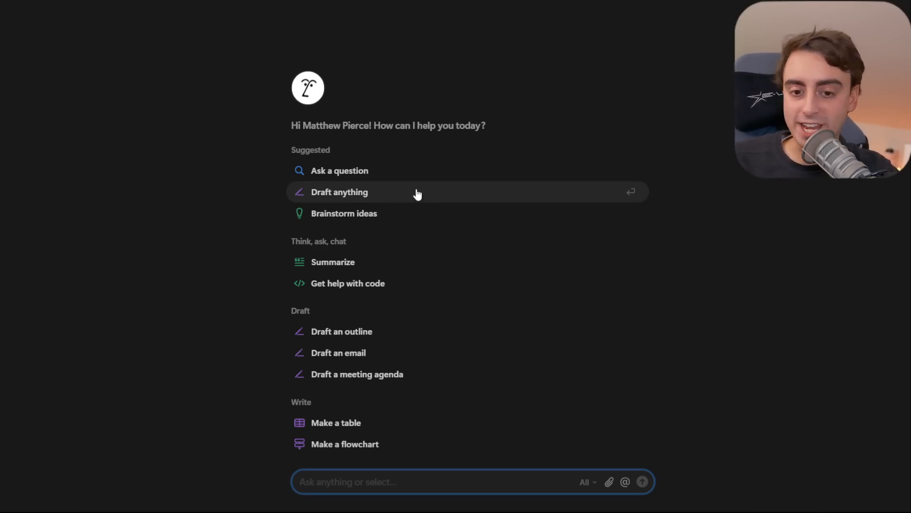
mouse_move(372, 261)
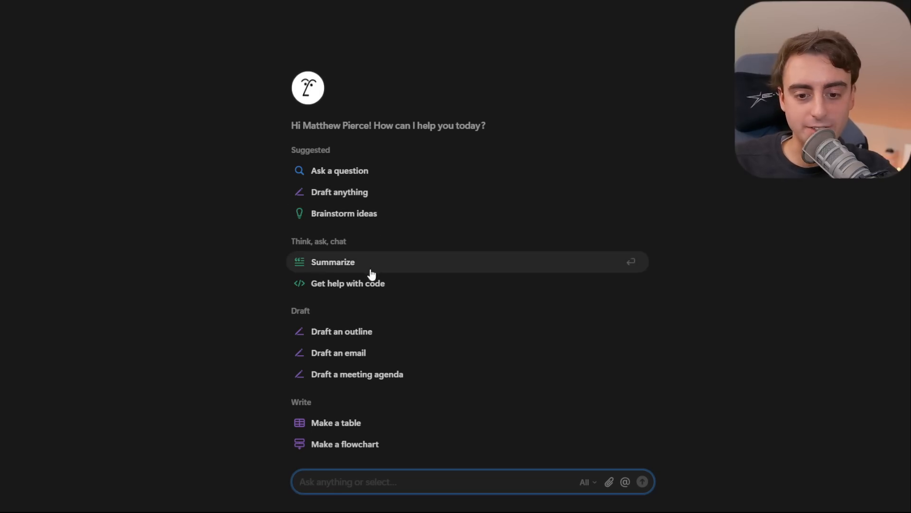
mouse_move(388, 292)
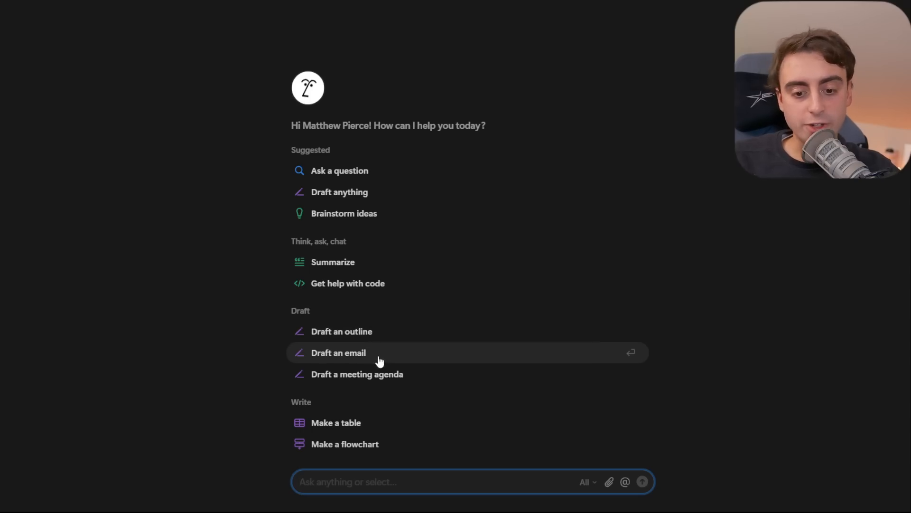
mouse_move(388, 422)
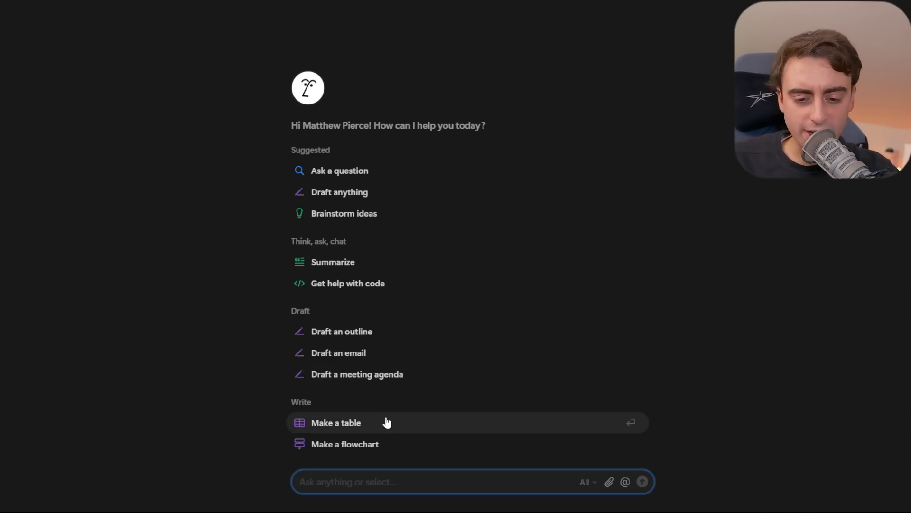
scroll(down, 3)
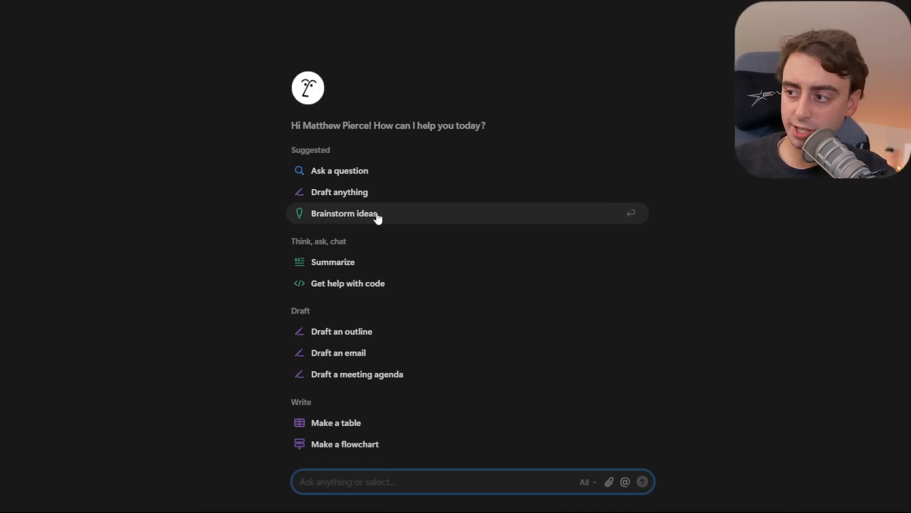
Draft a brainstorm prompt for easy YouTuber Discord server ideas, mentioning 'Discord server suggestions'.
click(344, 213)
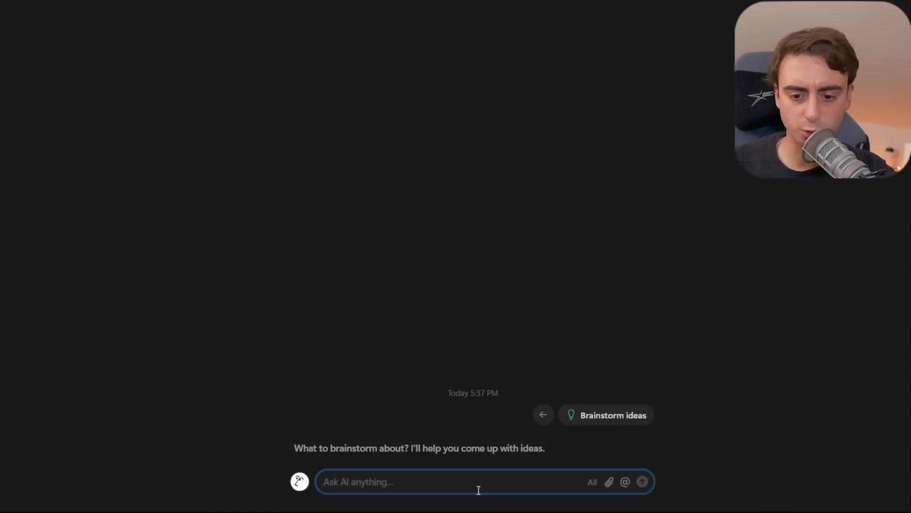
text(I would like to come up with some unique ideas for my discord server. I am a youtuber. Pull up my discord server suggestions and brainstorm some quick actions to improve it.)
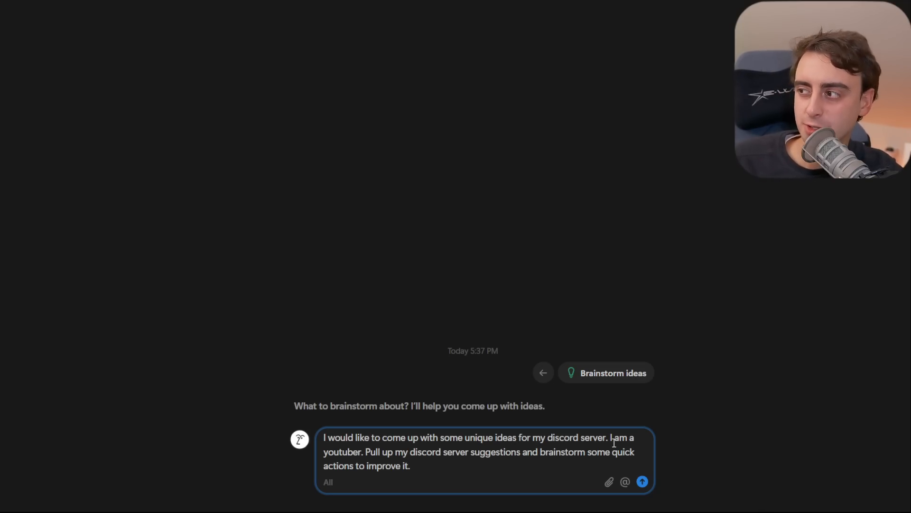
text(basically the easiest stuff @)
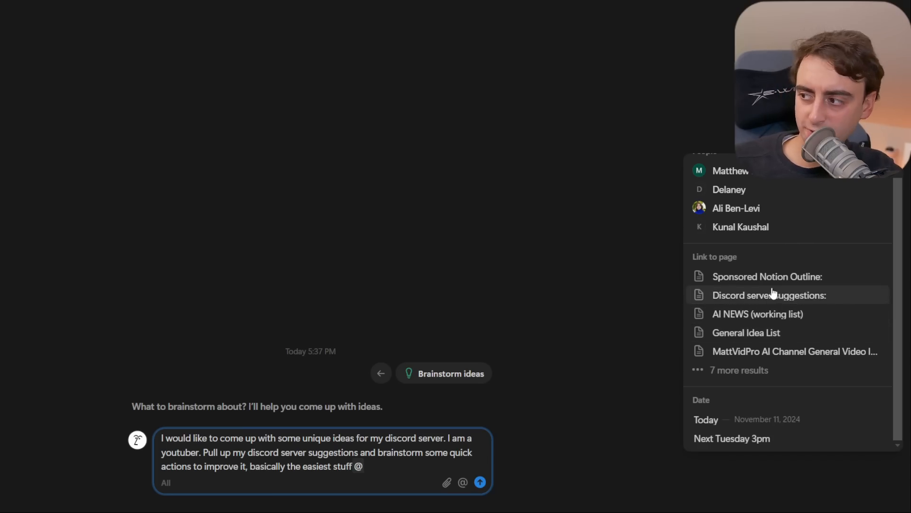
click(769, 295)
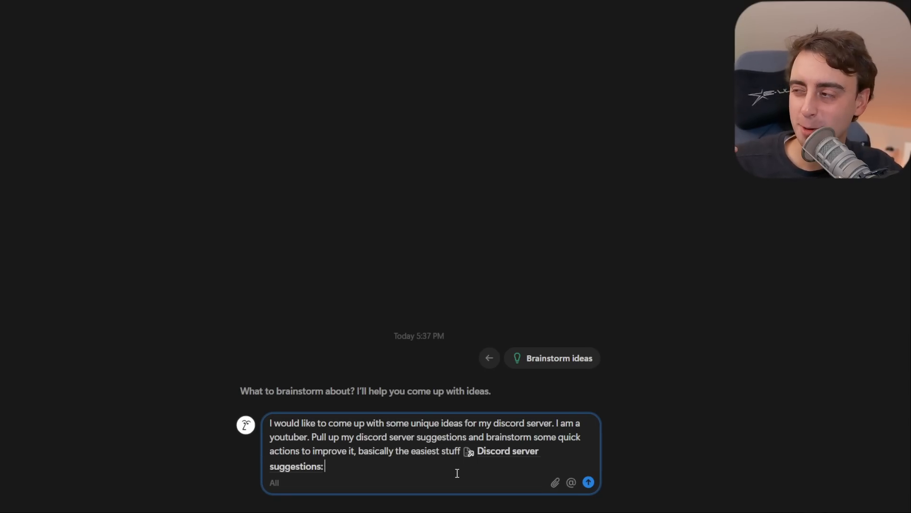
Send the brainstorm prompt and highlight the content recommender bot idea.
click(588, 482)
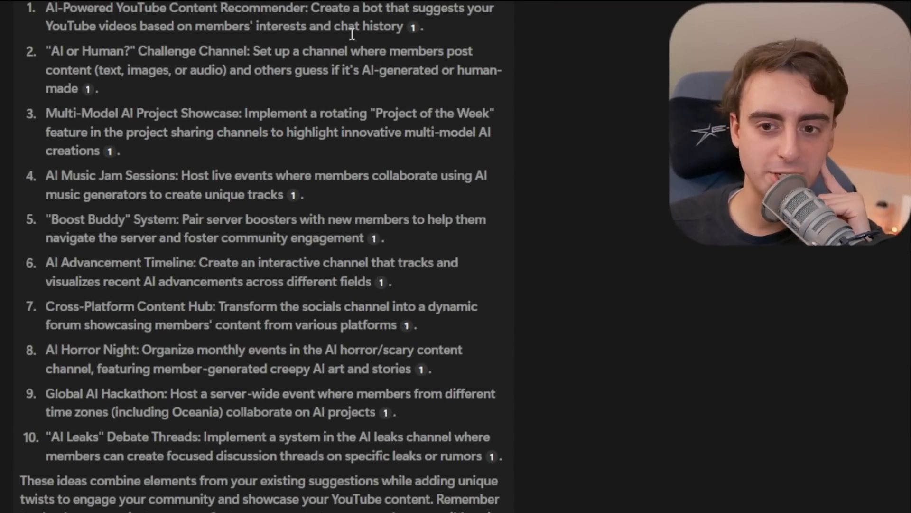
drag(47, 8, 401, 26)
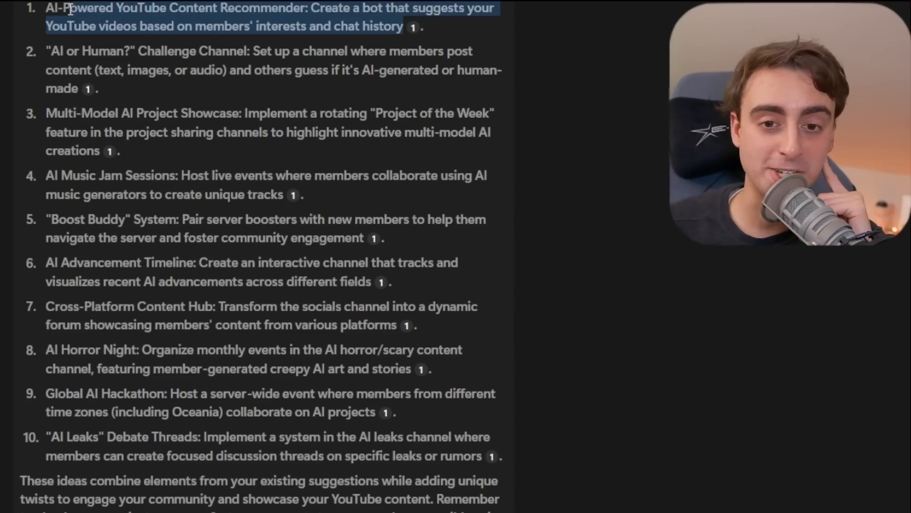
scroll(down, 3)
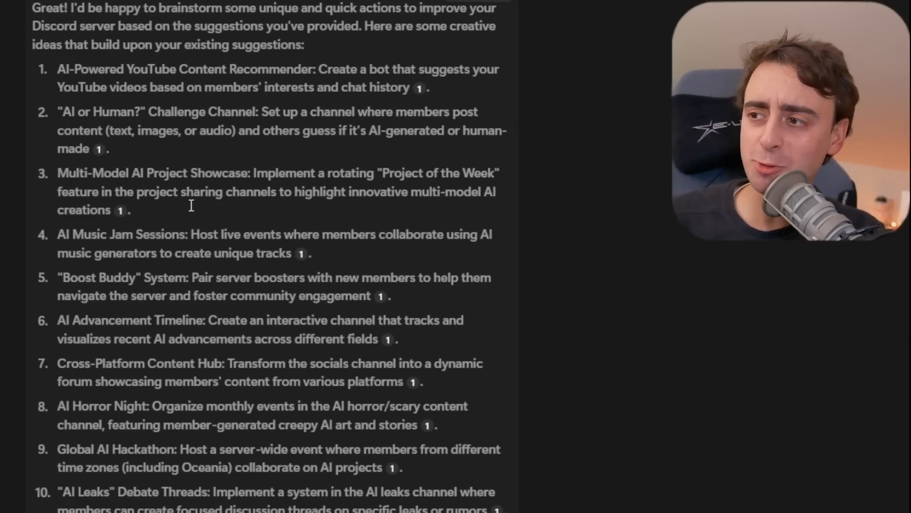
Highlight the 'AI or Human?' Challenge Channel idea and read the remaining ideas.
drag(58, 112, 108, 148)
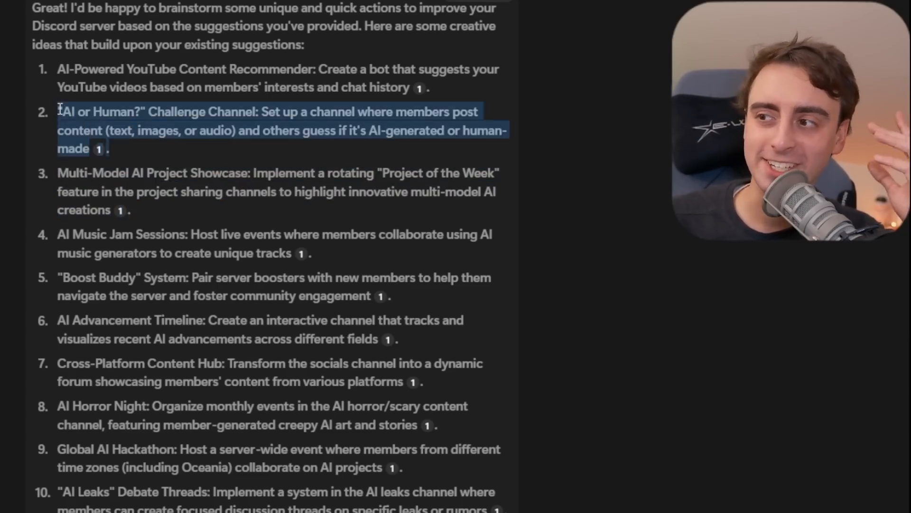
scroll(down, 3)
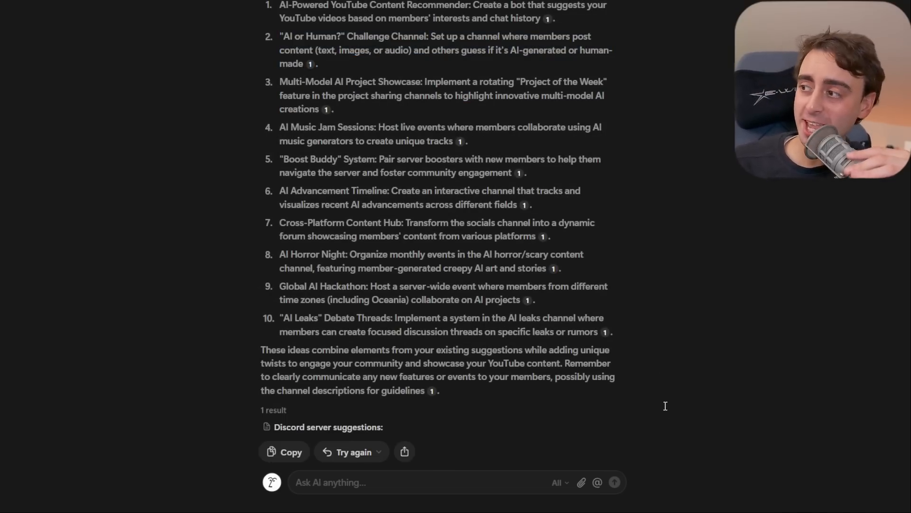
scroll(down, 3)
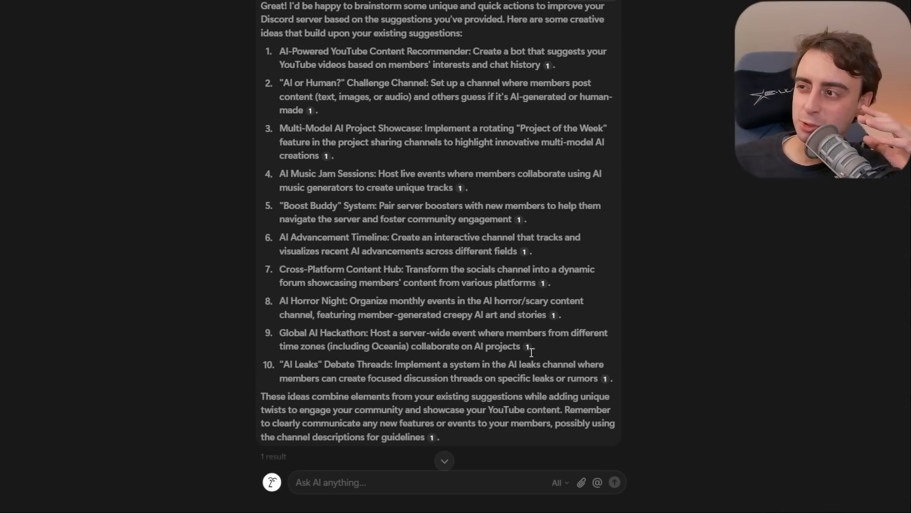
mouse_move(527, 331)
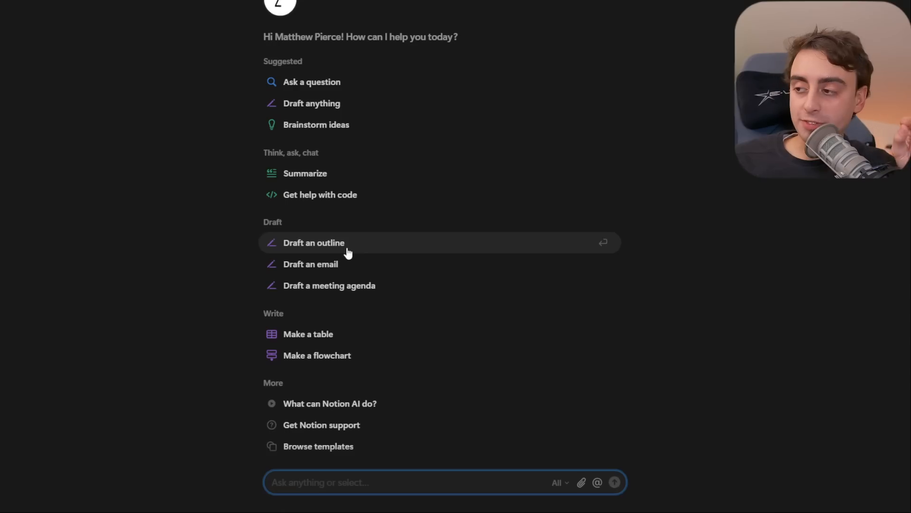
Open the Apple Intelligence App Idea List page from the sidebar.
click(314, 243)
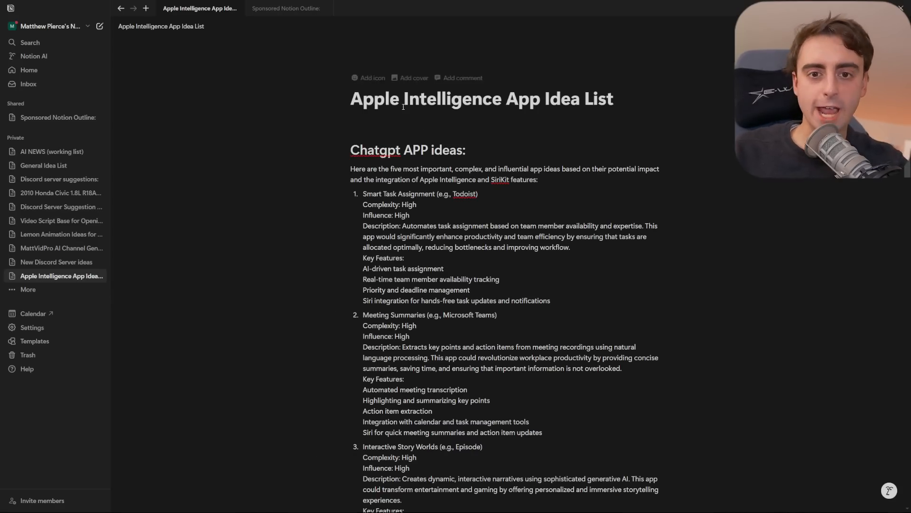
mouse_move(535, 183)
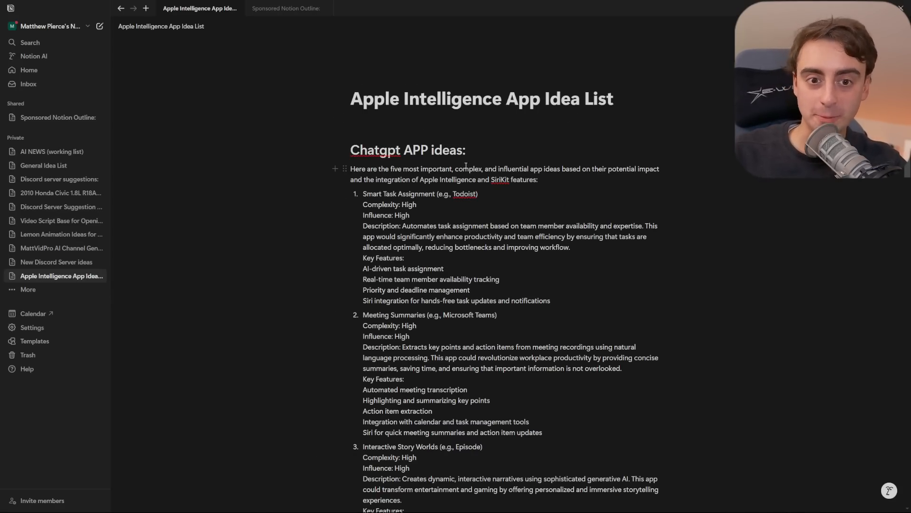
scroll(down, 3)
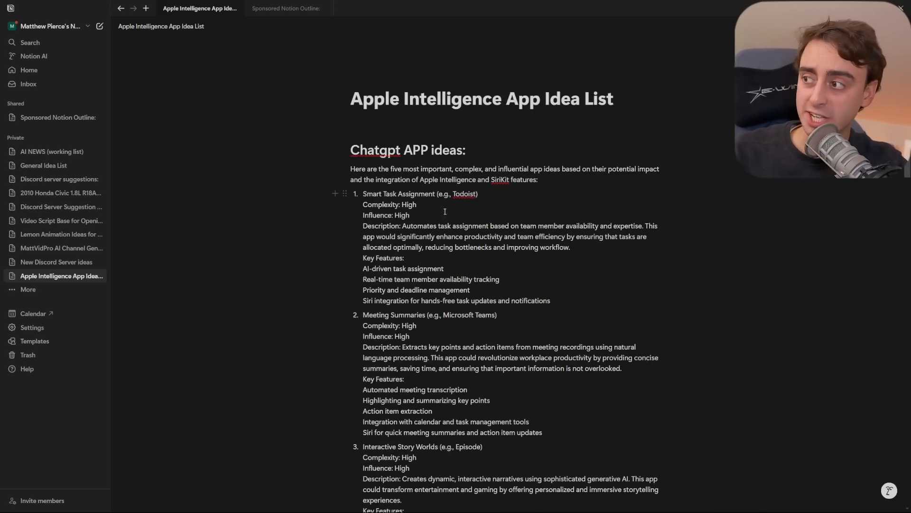
Back in the outline chat, type a video outline request citing the app idea list and channel info.
click(33, 56)
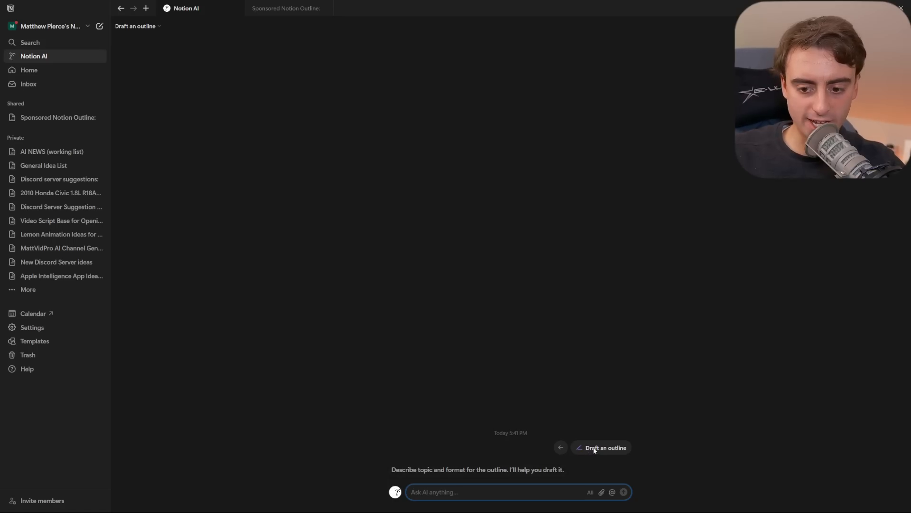
text(using the info from Apple Intelligence App Idea List)
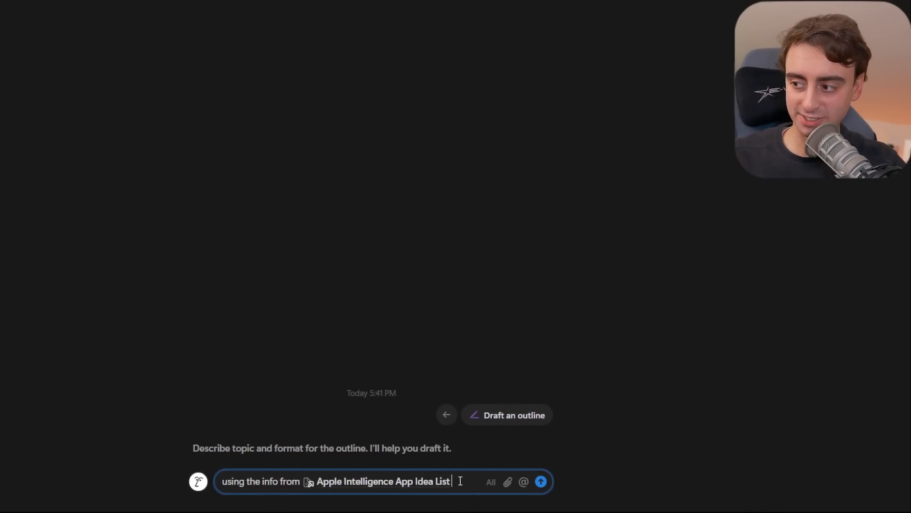
text(draft me an outline for)
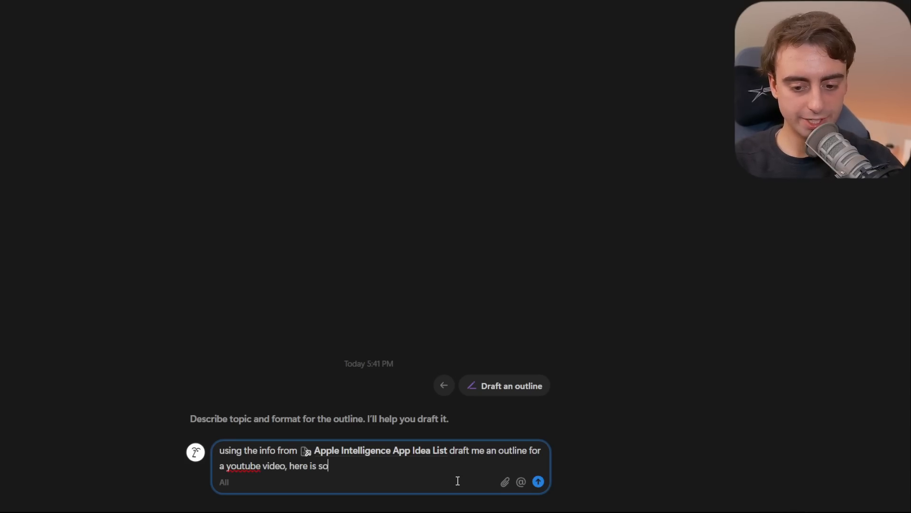
text(me info)
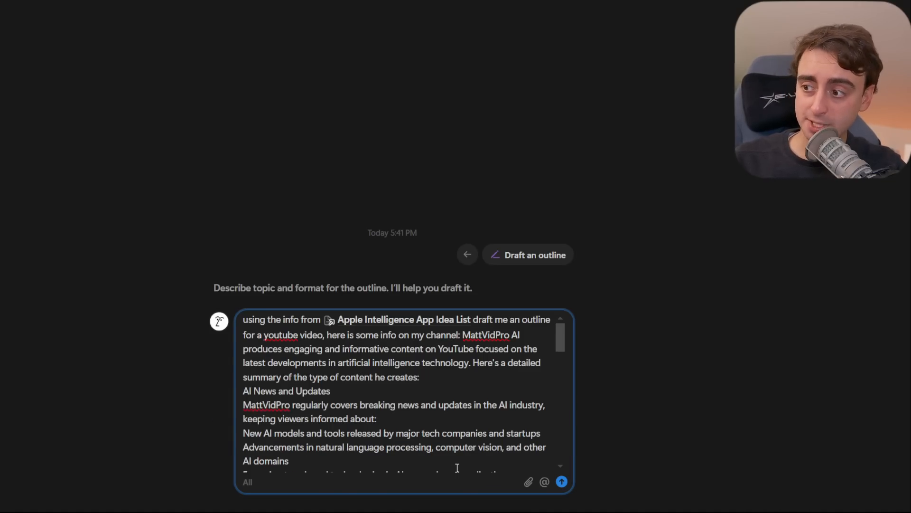
Send the outline request and scroll through the generated Apple app ideas video outline.
click(561, 482)
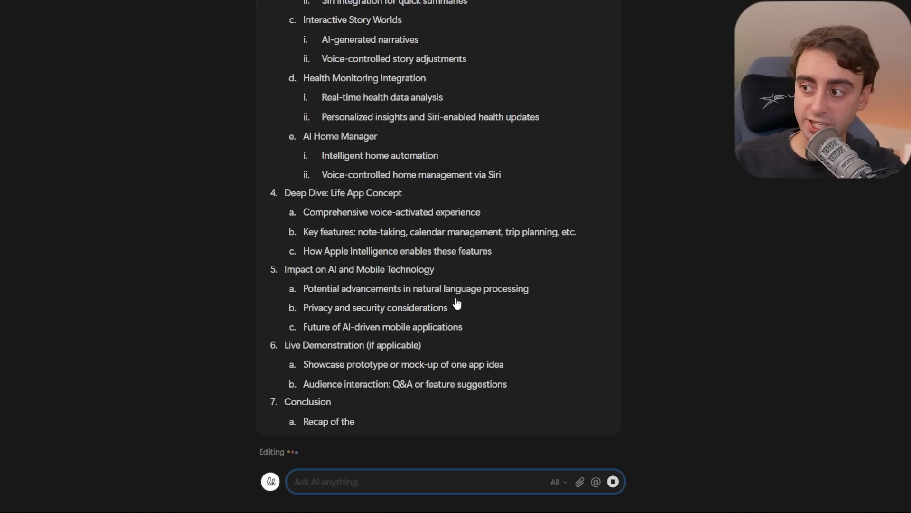
scroll(down, 3)
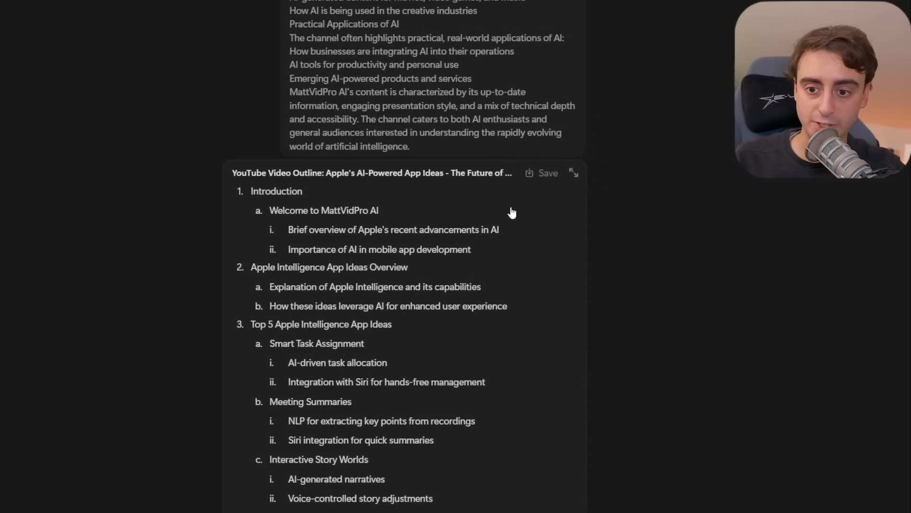
click(540, 172)
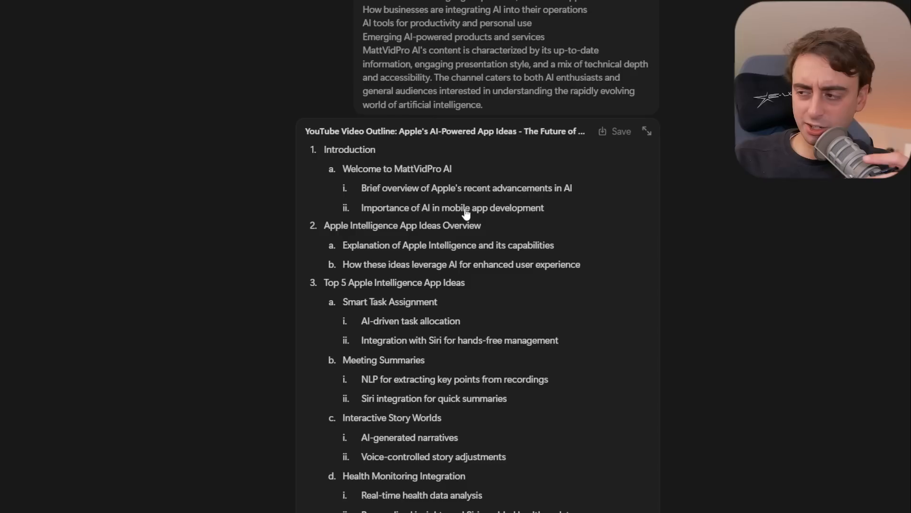
scroll(down, 3)
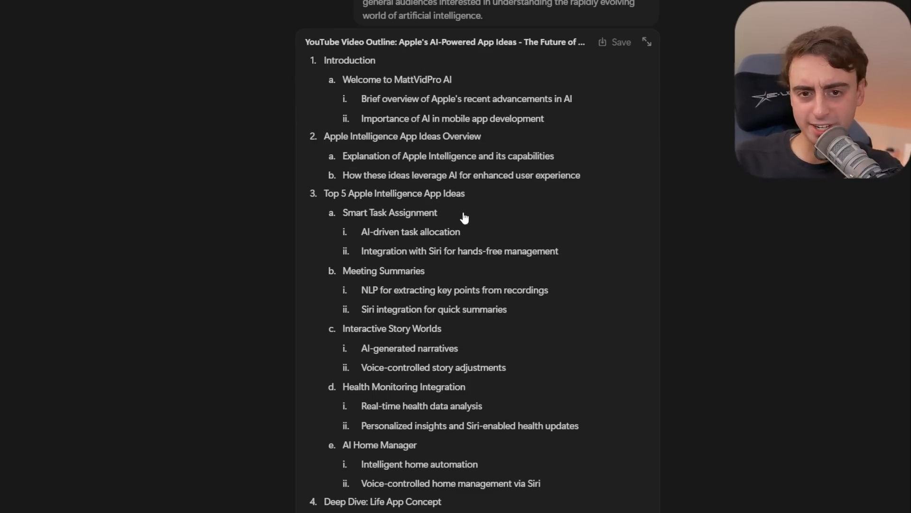
mouse_move(469, 222)
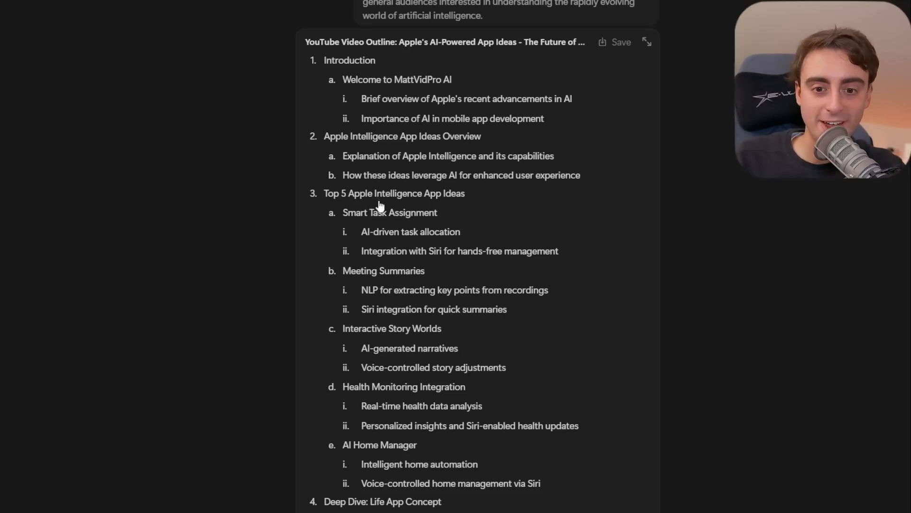
scroll(down, 3)
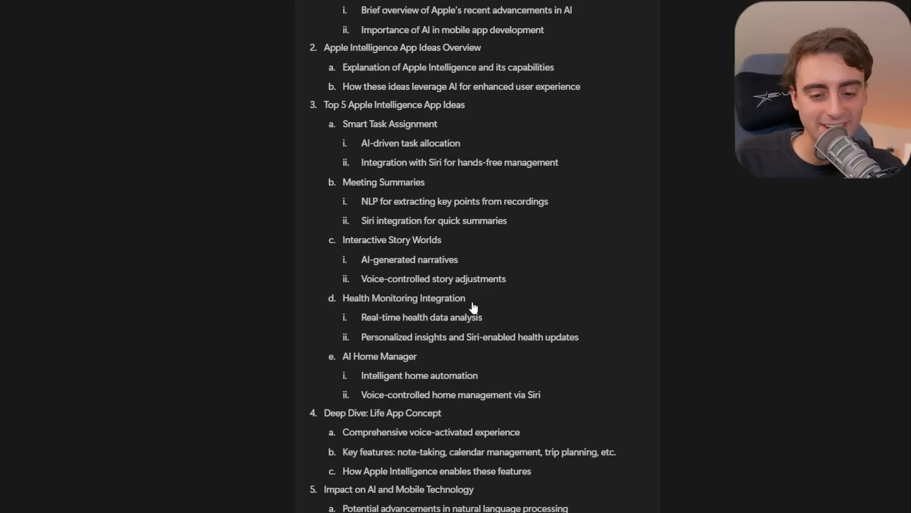
scroll(down, 3)
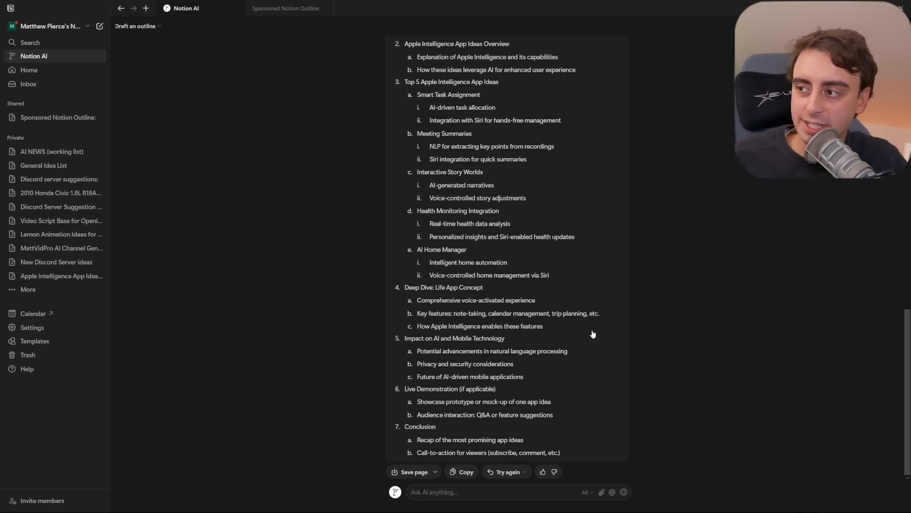
mouse_move(595, 329)
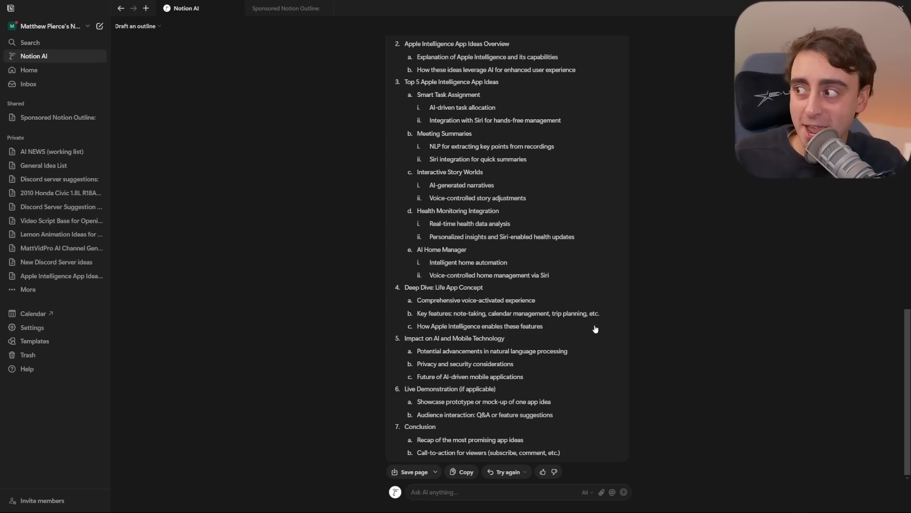
mouse_move(608, 393)
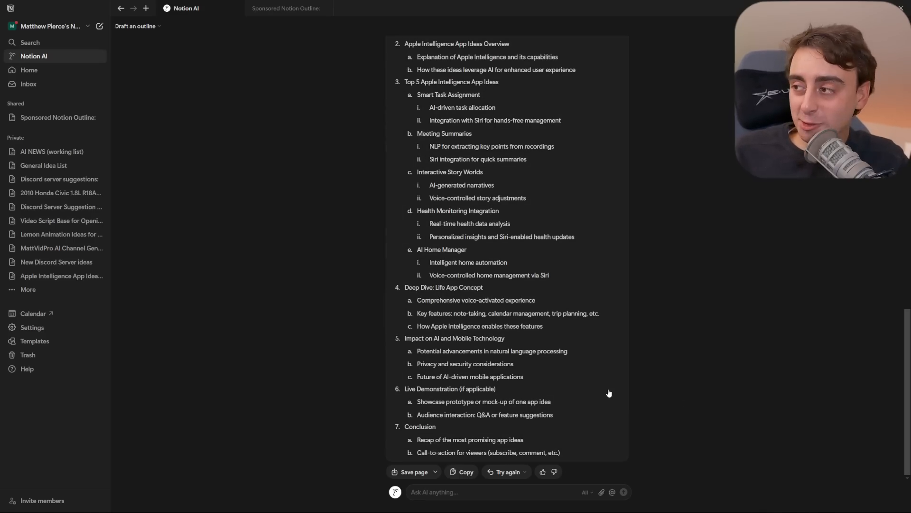
mouse_move(530, 344)
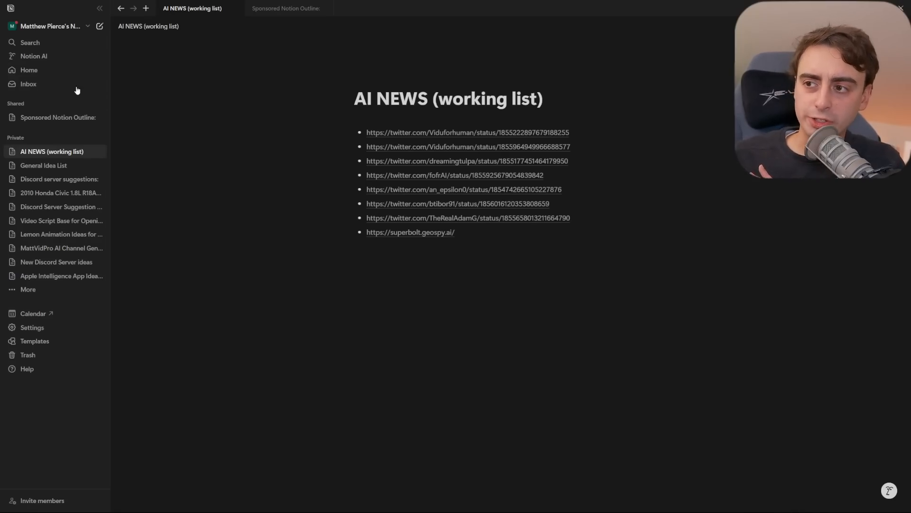
mouse_move(319, 200)
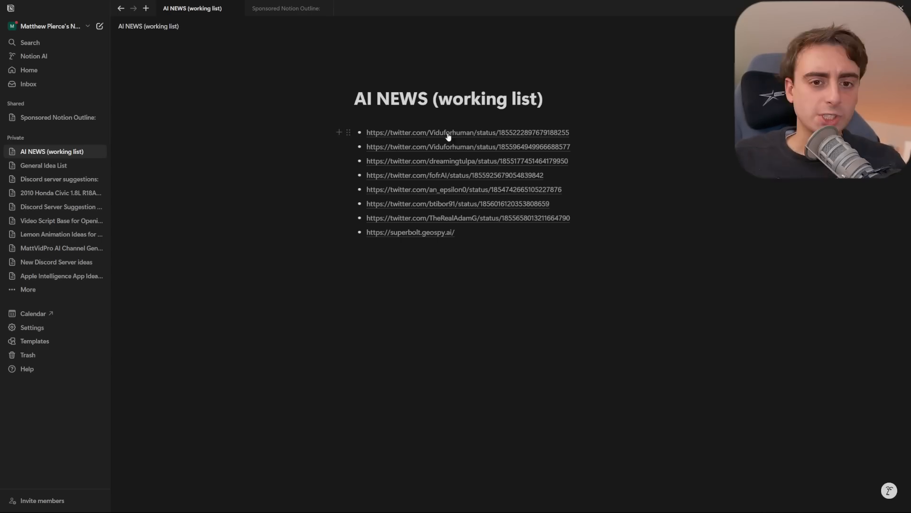
mouse_move(506, 207)
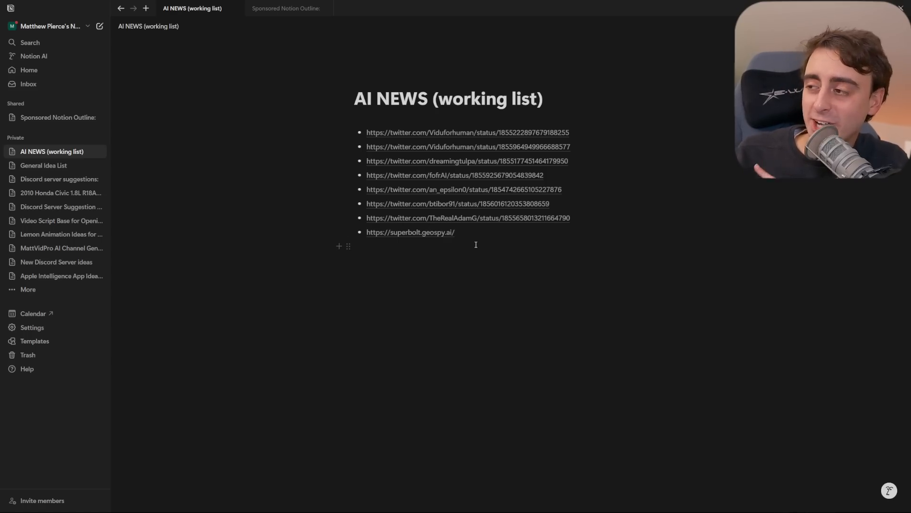
Select the AI NEWS tweet links, have Notion AI title each one, and accept.
drag(367, 132, 455, 232)
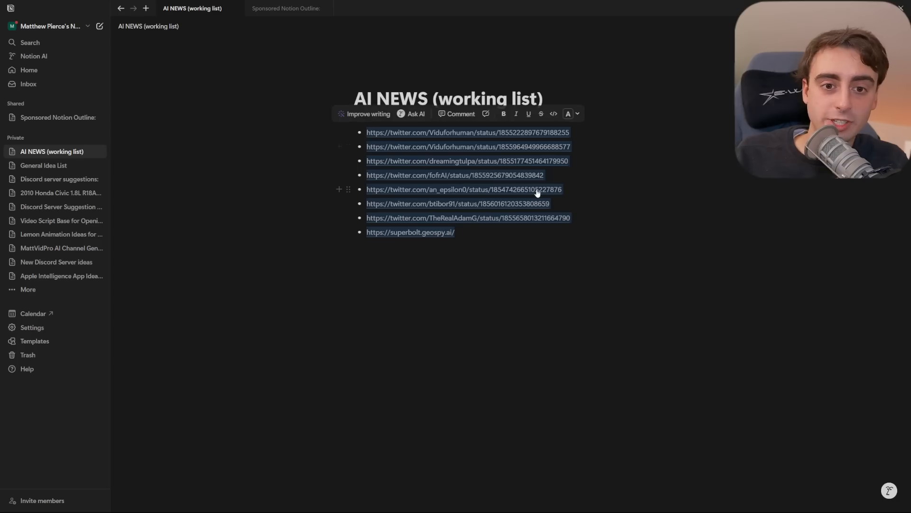
mouse_move(414, 113)
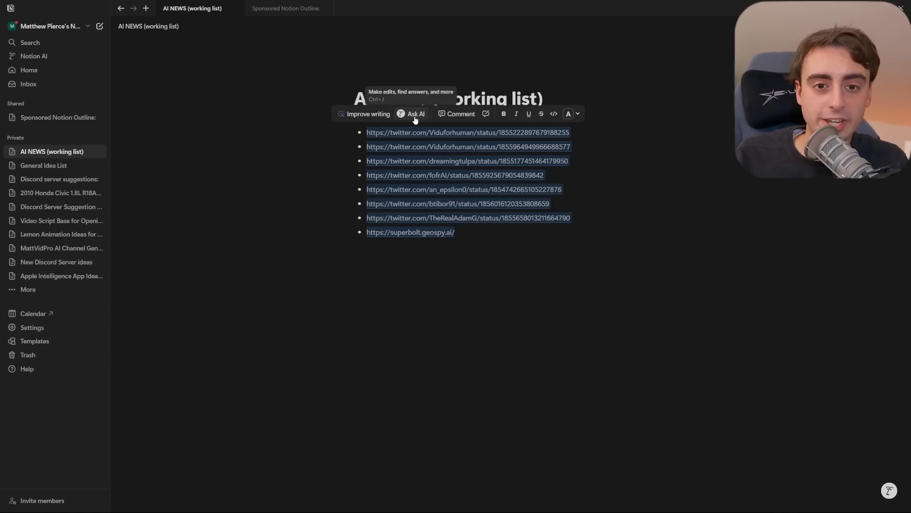
click(416, 114)
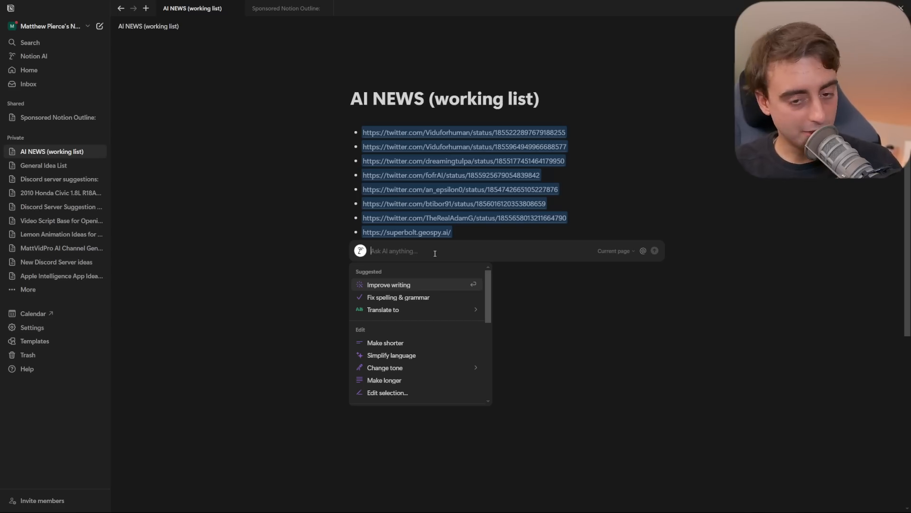
click(388, 284)
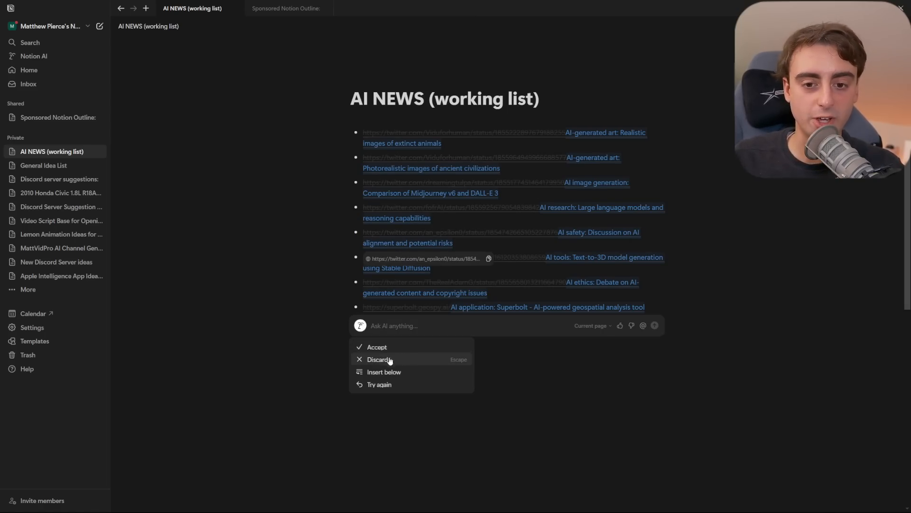
click(376, 346)
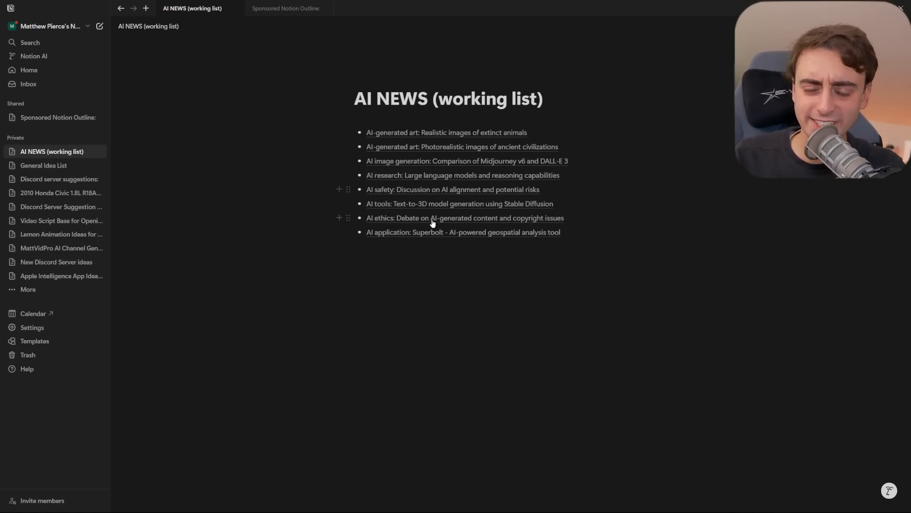
mouse_move(463, 232)
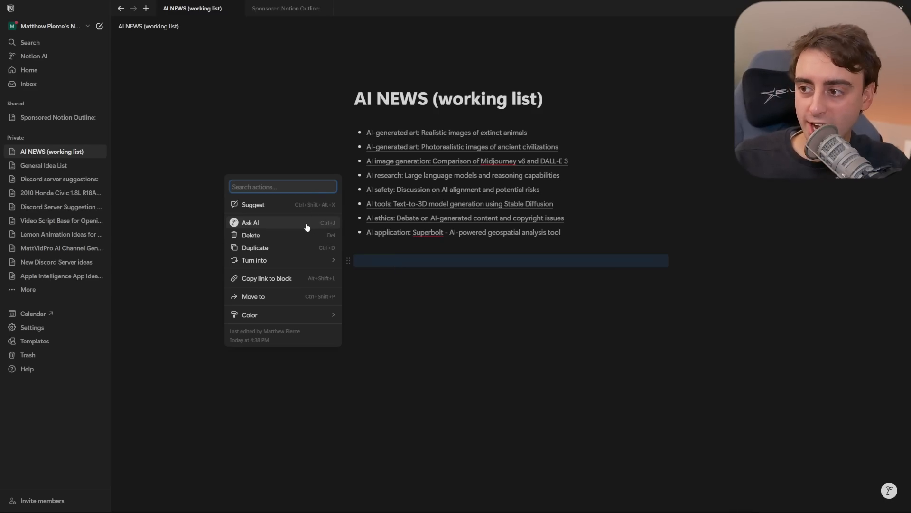
Open the block command menu below the news list and scroll to the Notion AI actions.
click(250, 223)
text(/)
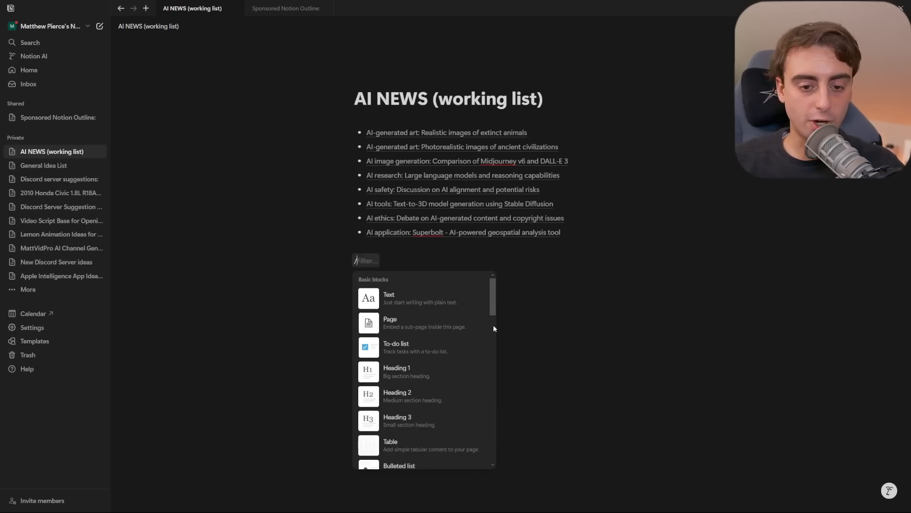
scroll(down, 3)
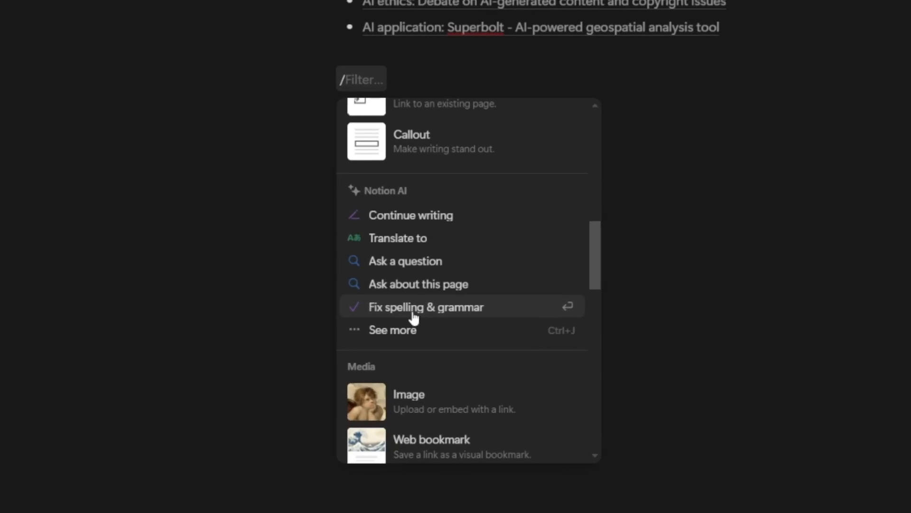
mouse_move(427, 227)
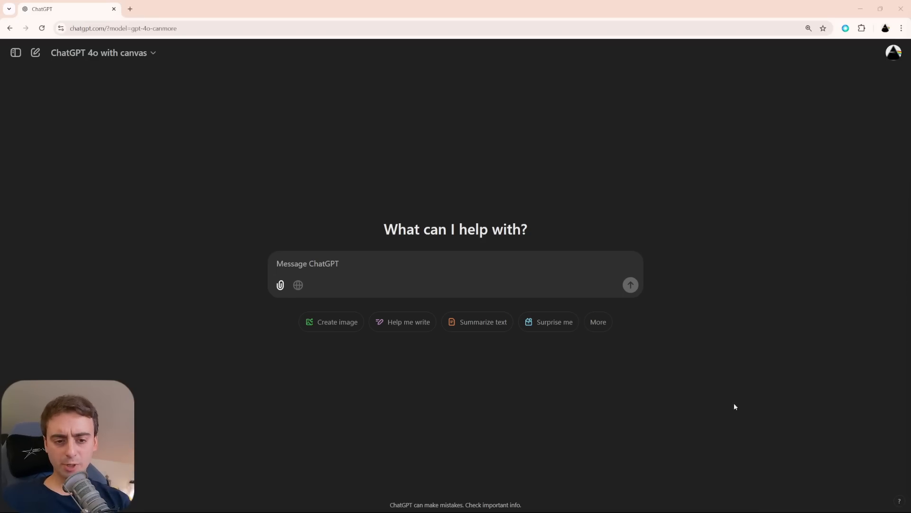
Start a ChatGPT message beginning with 'clean'.
click(417, 273)
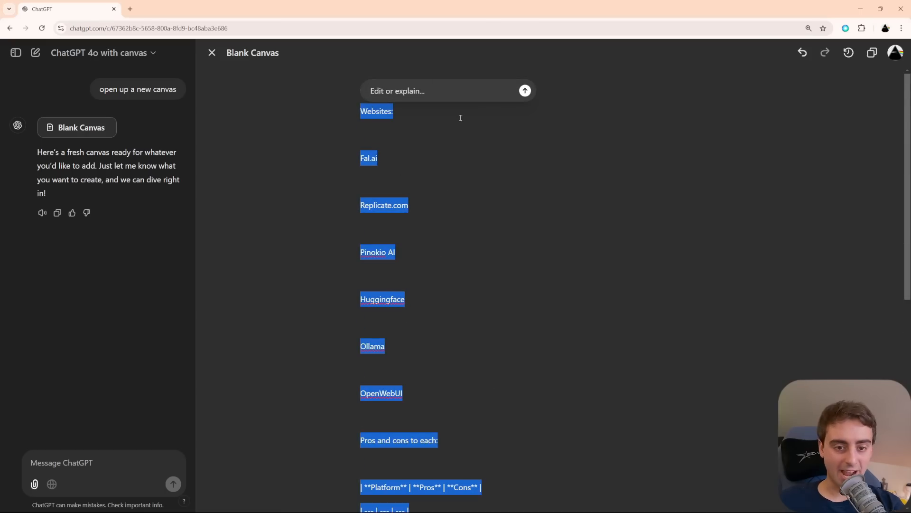
text(clean)
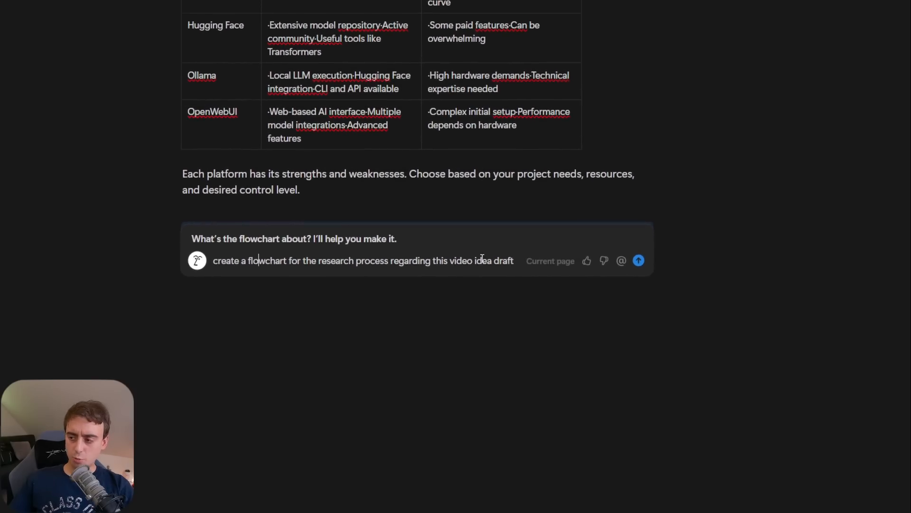
Send the research-process flowchart request and scroll through the generated Mermaid diagram and explanation.
click(637, 261)
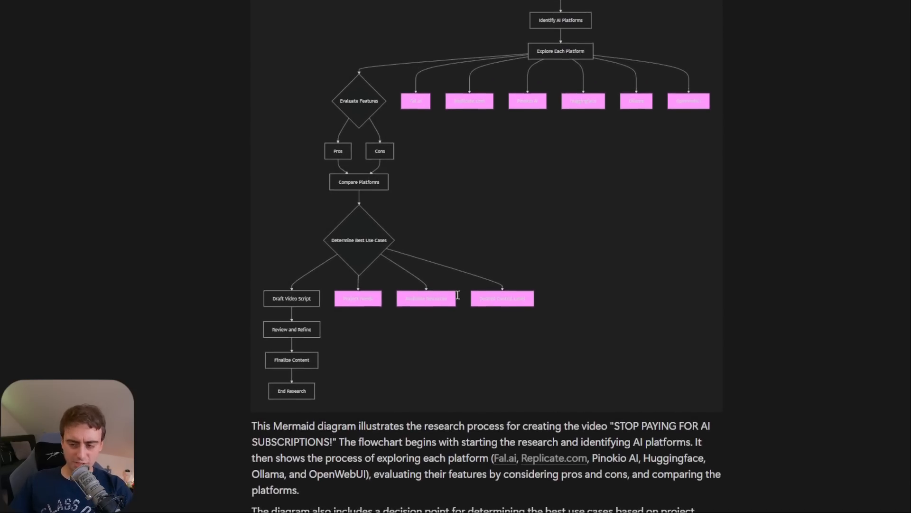
scroll(down, 3)
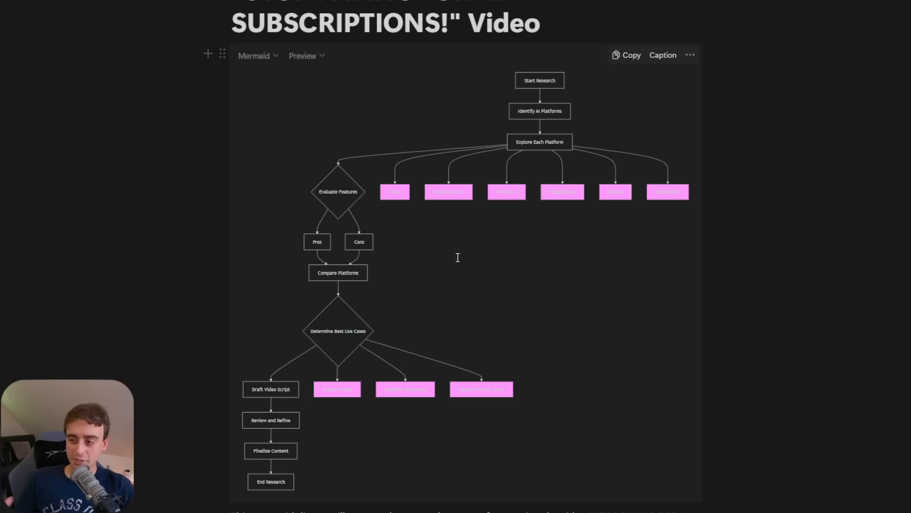
scroll(down, 3)
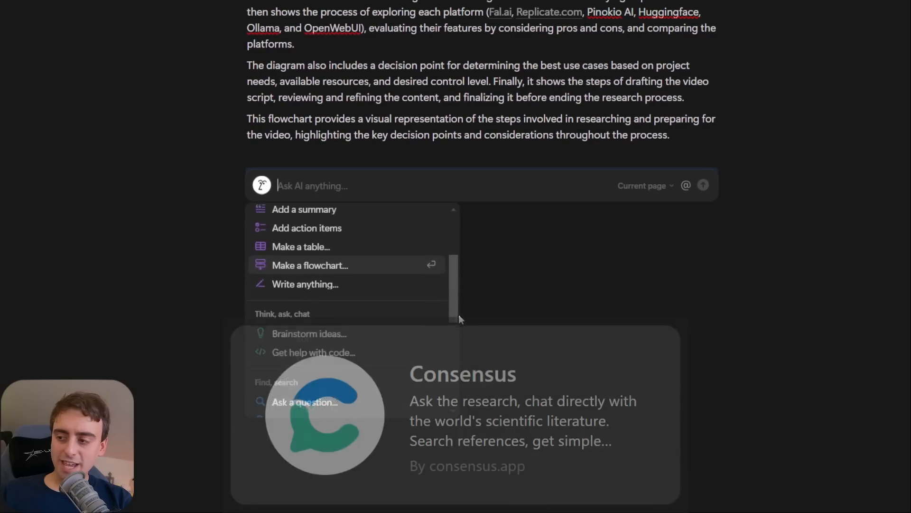
Below the flowchart explanation, start a new empty Ask AI question.
scroll(down, 3)
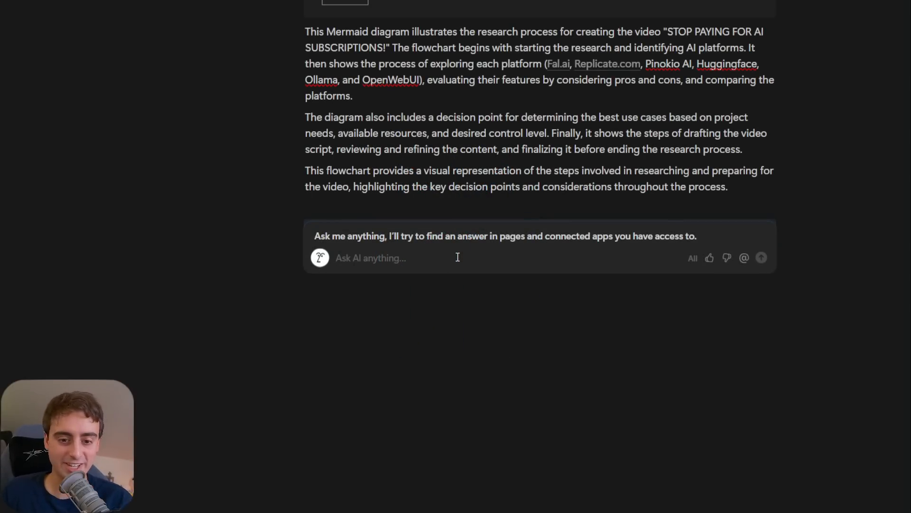
click(370, 258)
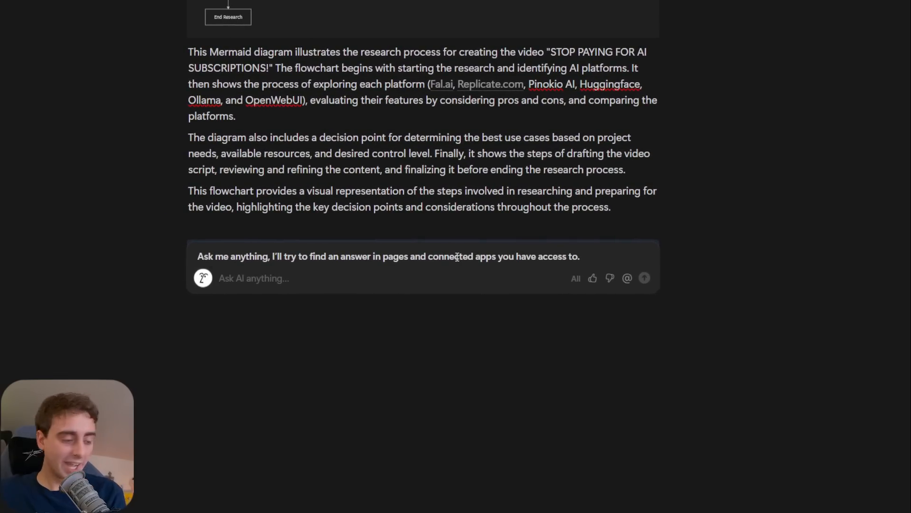
click(254, 277)
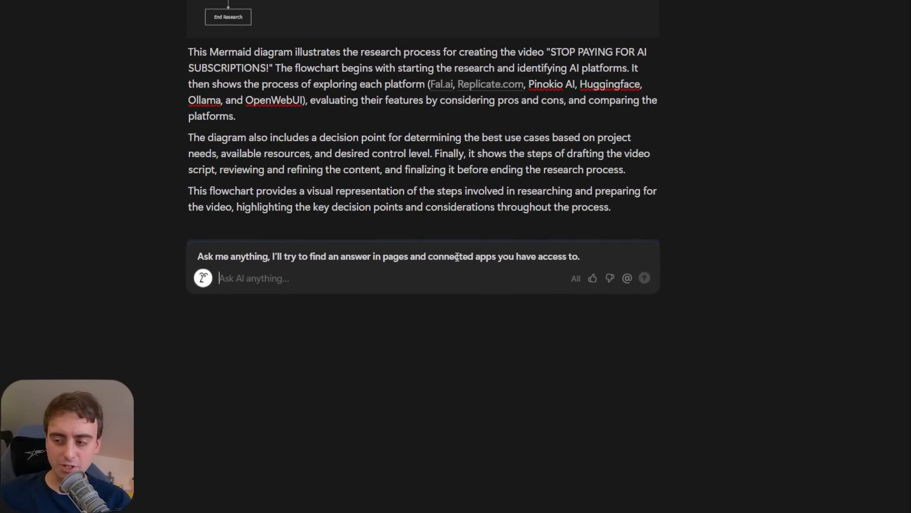